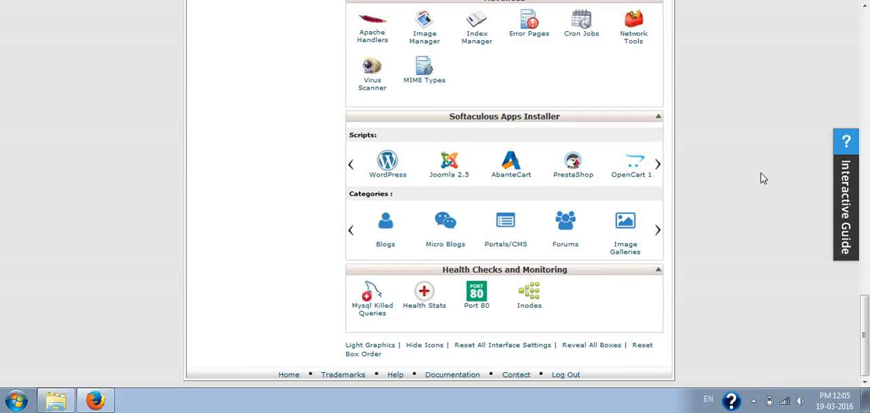
mouse_move(760, 178)
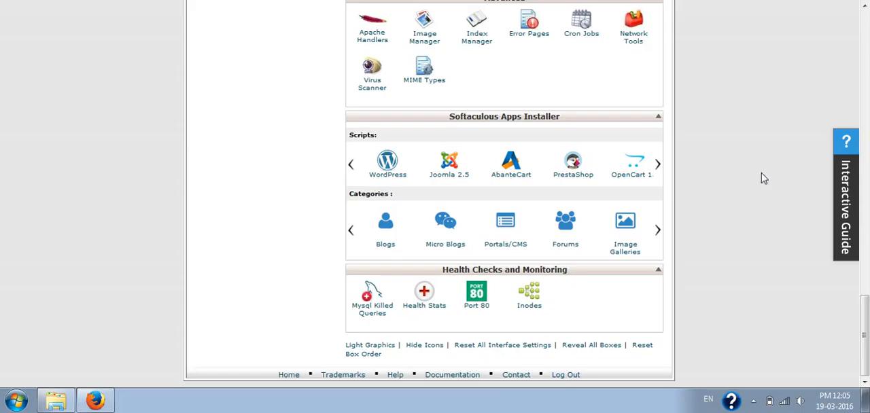
mouse_move(748, 226)
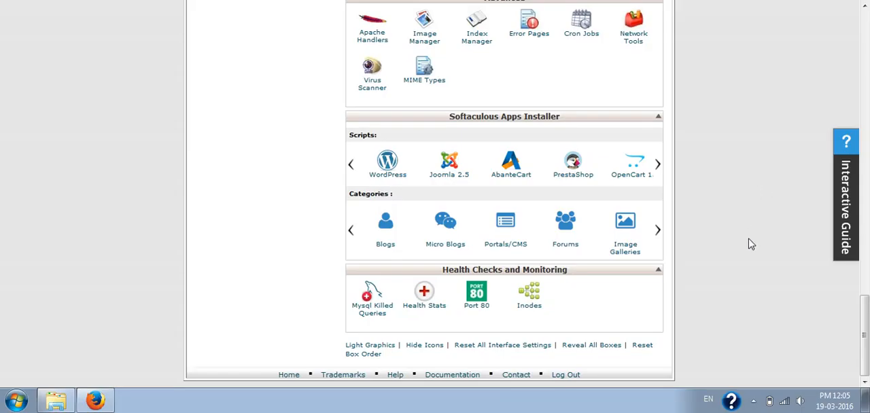
mouse_move(737, 252)
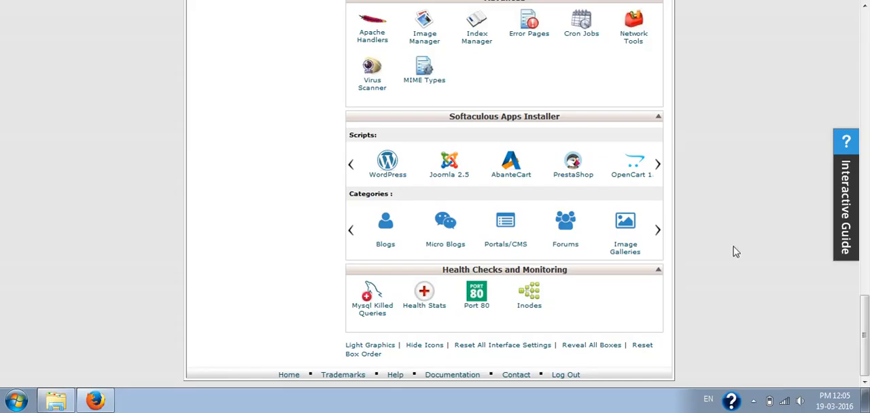
mouse_move(723, 266)
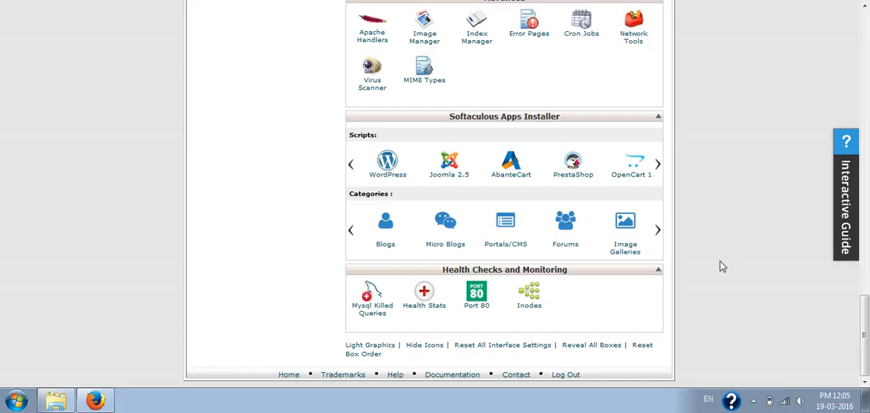
mouse_move(723, 260)
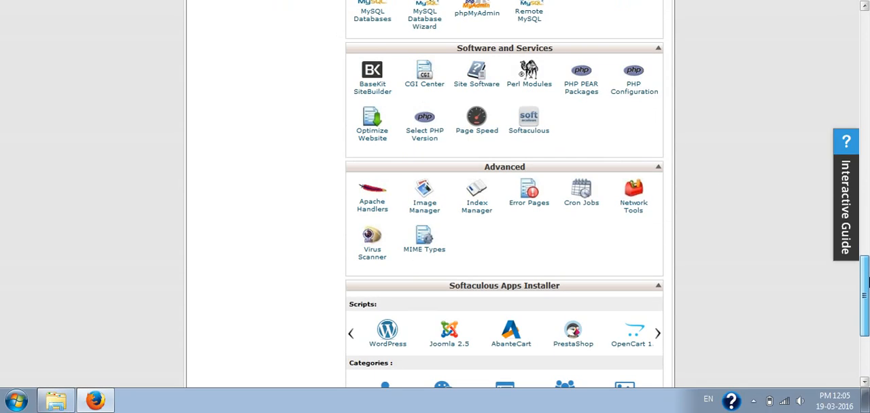
Step: Advance the Softaculous scripts carousel twice so AbanteCart, PrestaShop, OpenCart and Joomla appear
scroll("down", 3)
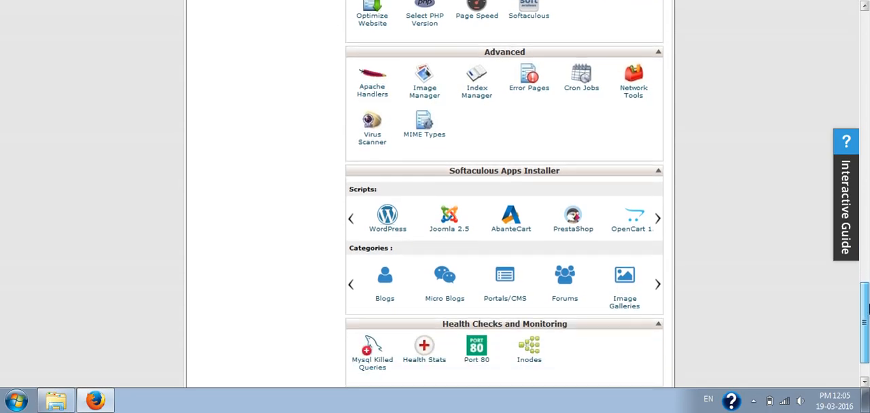
scroll("down", 3)
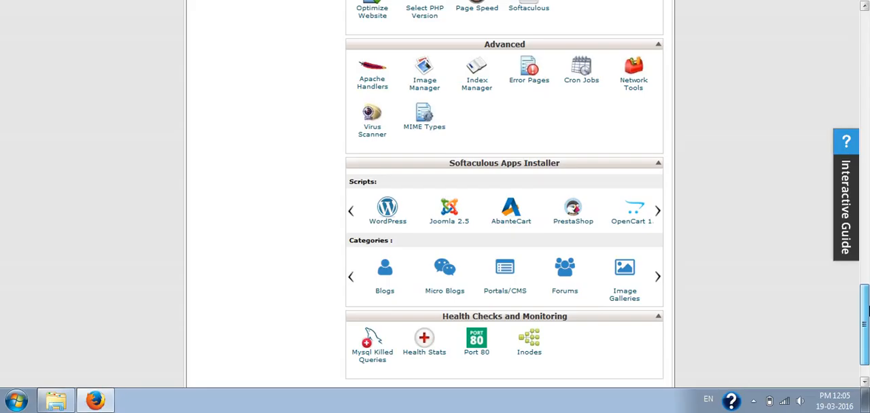
scroll("down", 3)
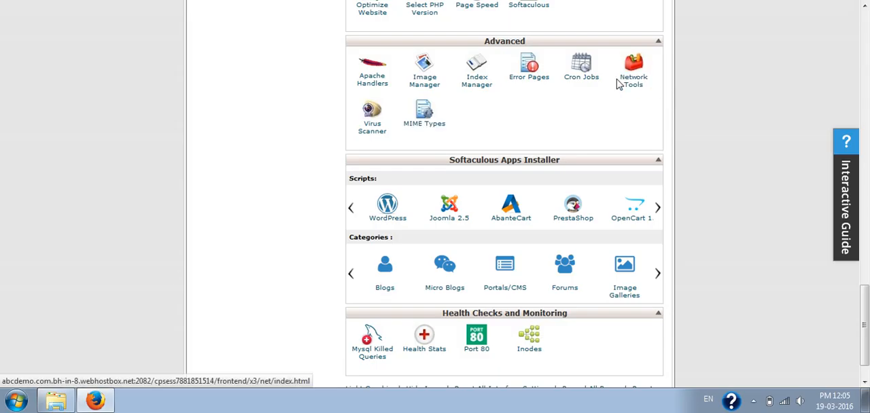
mouse_move(551, 97)
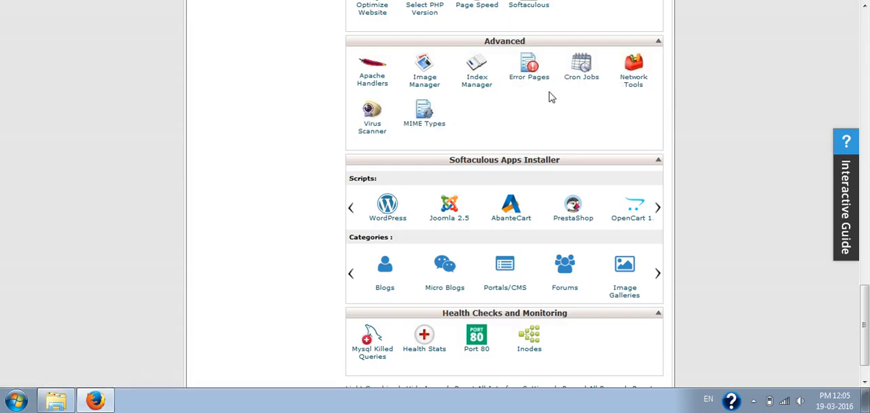
mouse_move(554, 93)
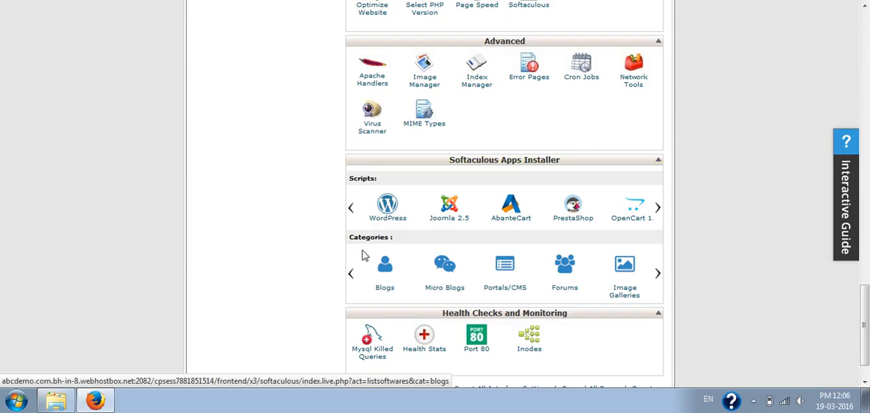
mouse_move(725, 170)
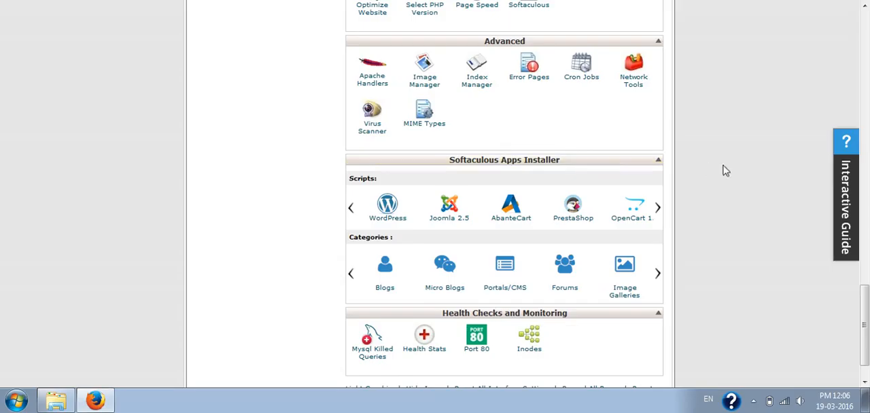
mouse_move(614, 216)
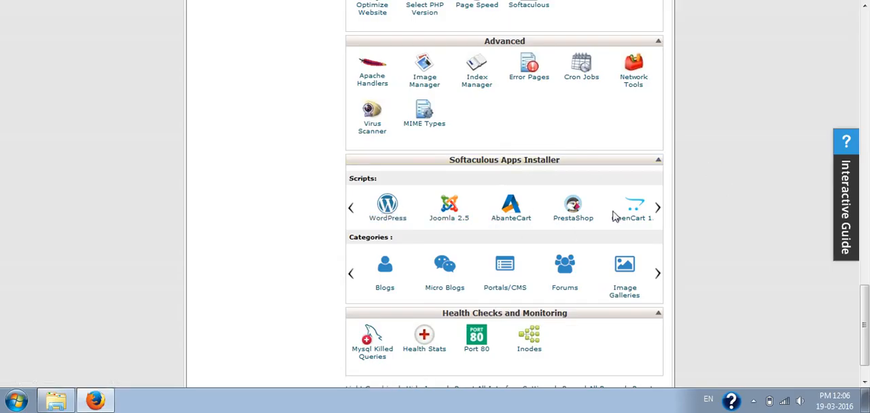
left_click(656, 206)
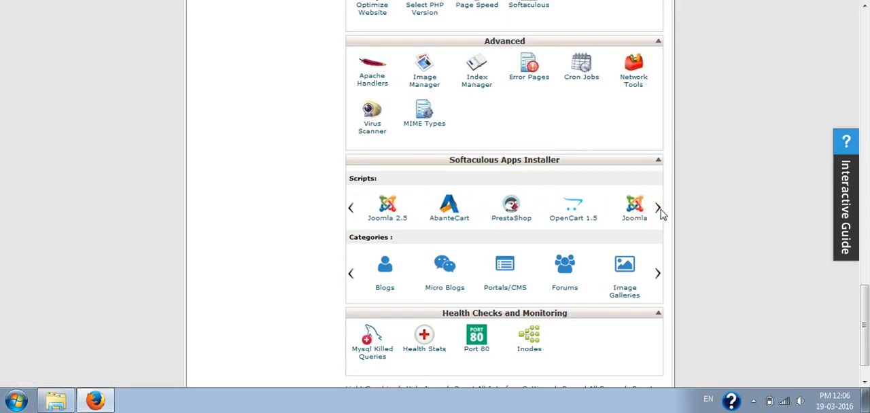
scroll("down", 3)
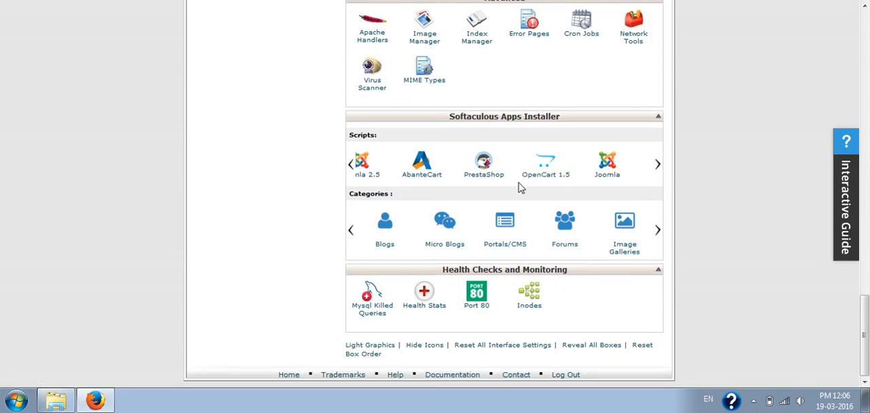
mouse_move(647, 167)
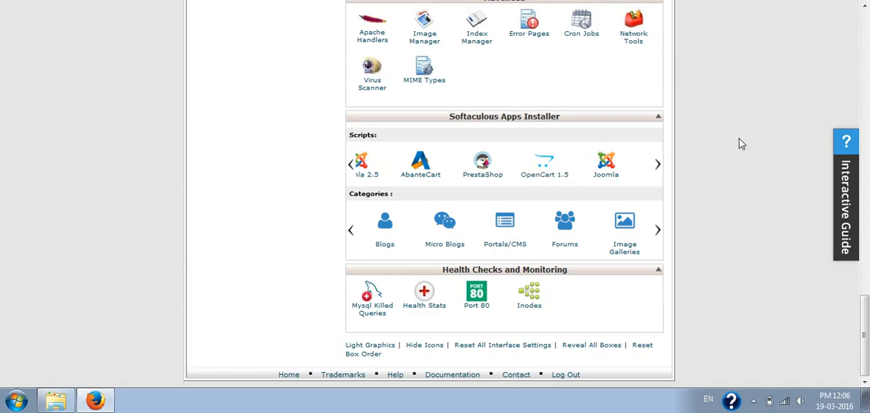
mouse_move(731, 139)
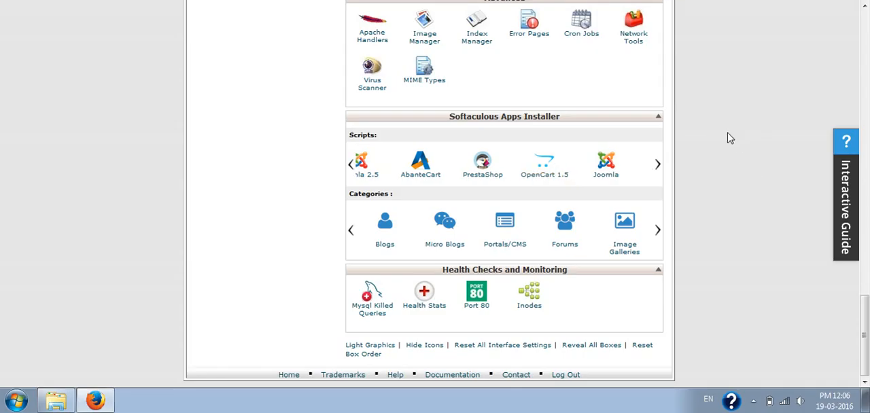
mouse_move(437, 239)
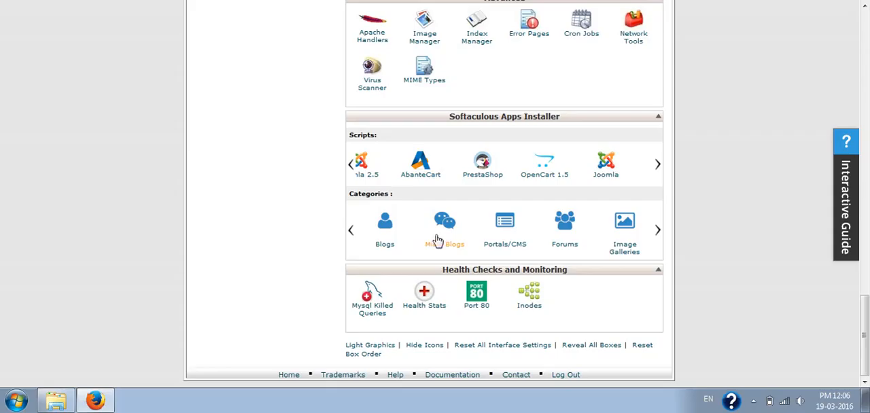
mouse_move(717, 245)
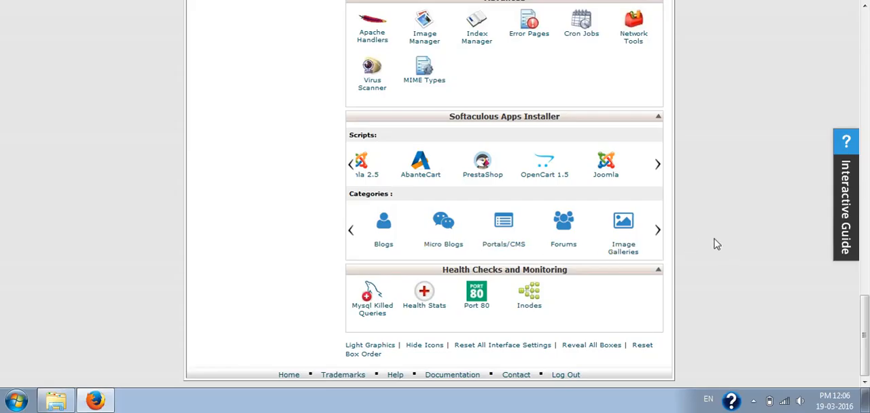
left_click(656, 163)
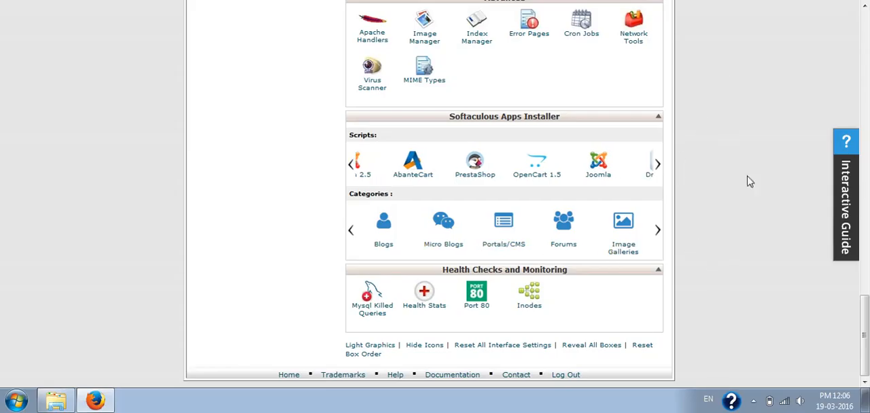
mouse_move(747, 278)
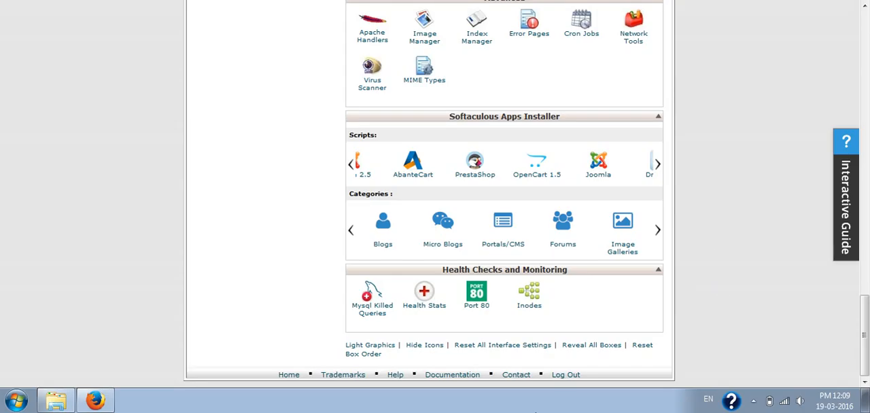
mouse_move(313, 305)
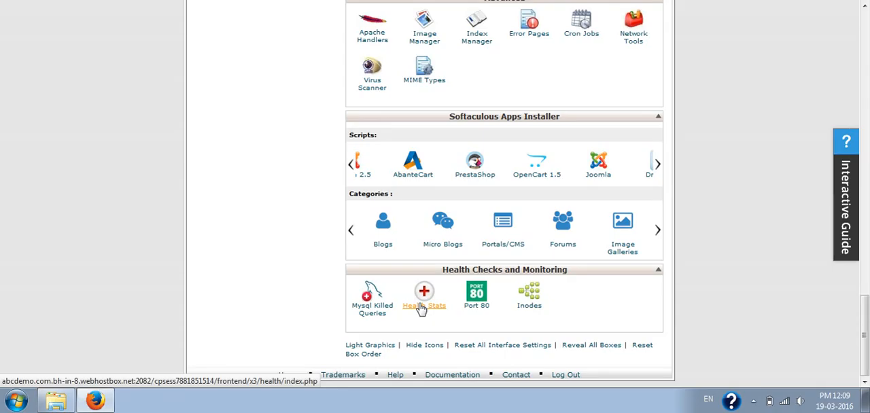
Step: Show the Hosting Health Check report via Health Stats under Health Checks and Monitoring
left_click(424, 296)
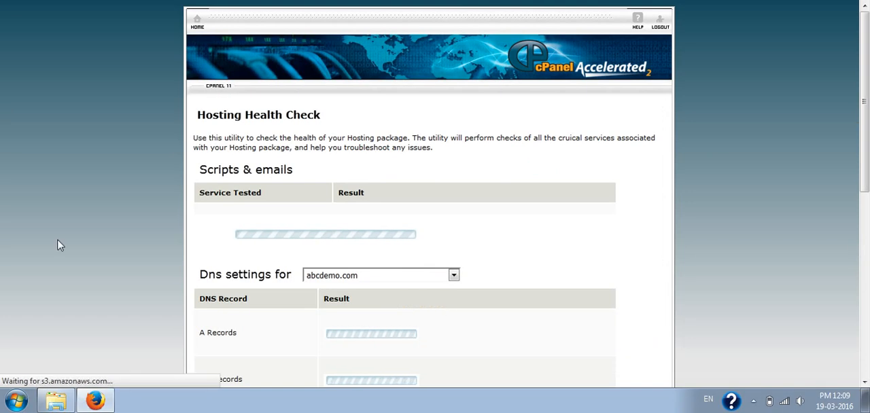
scroll("down", 3)
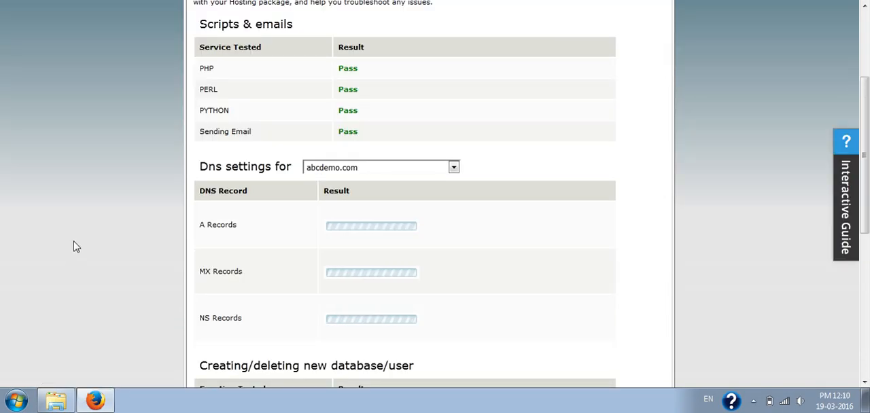
mouse_move(57, 179)
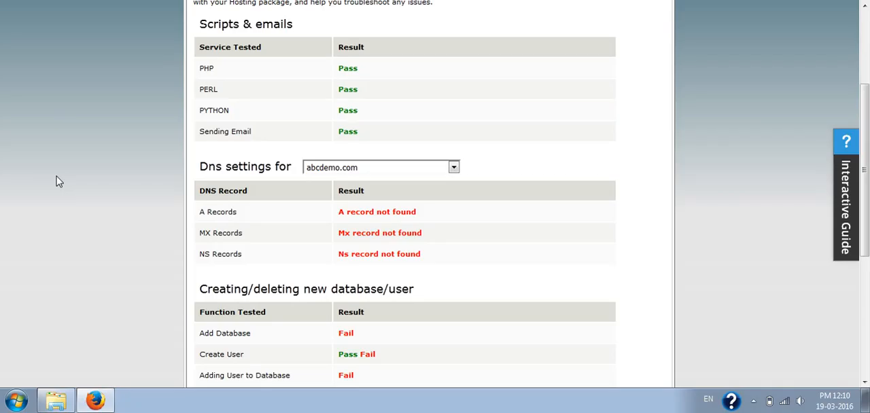
mouse_move(171, 190)
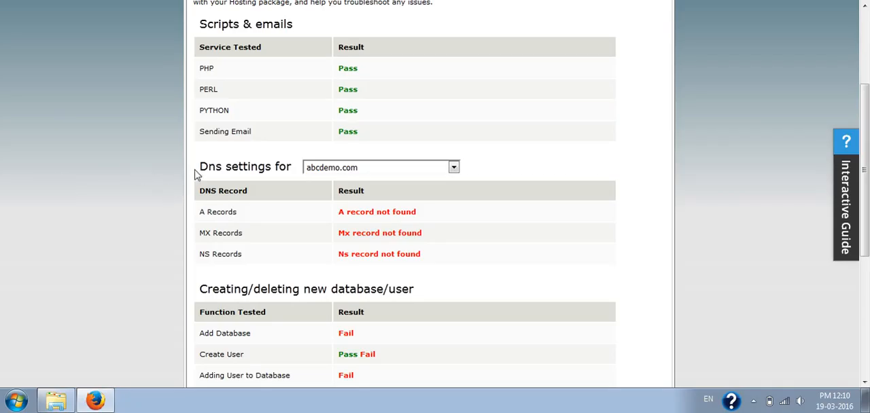
mouse_move(136, 181)
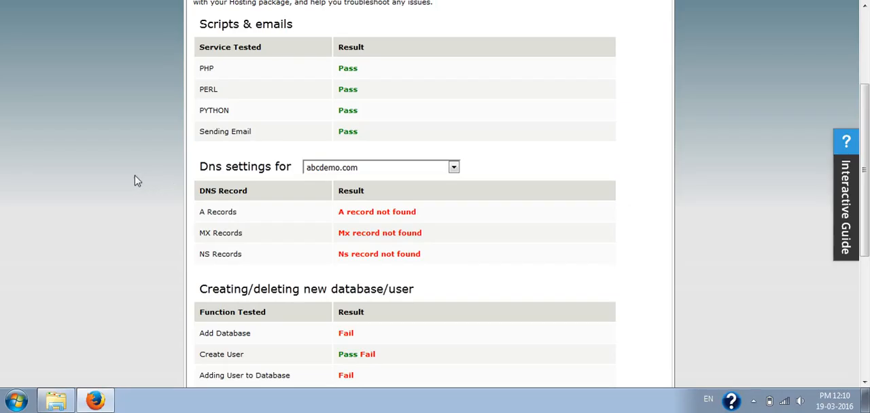
mouse_move(142, 180)
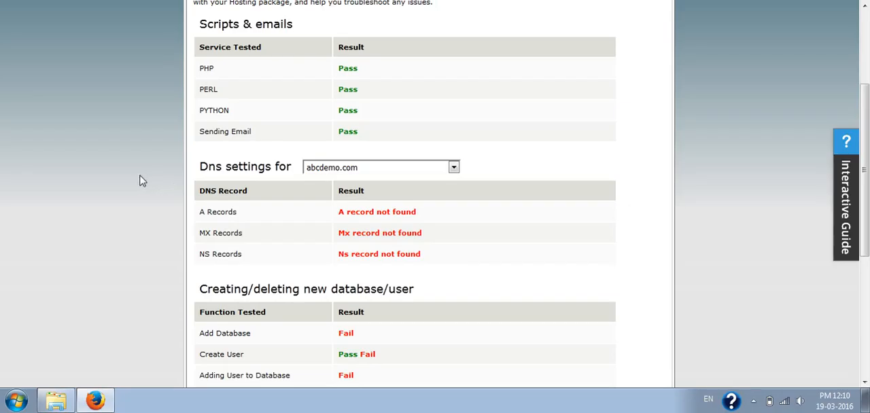
mouse_move(148, 191)
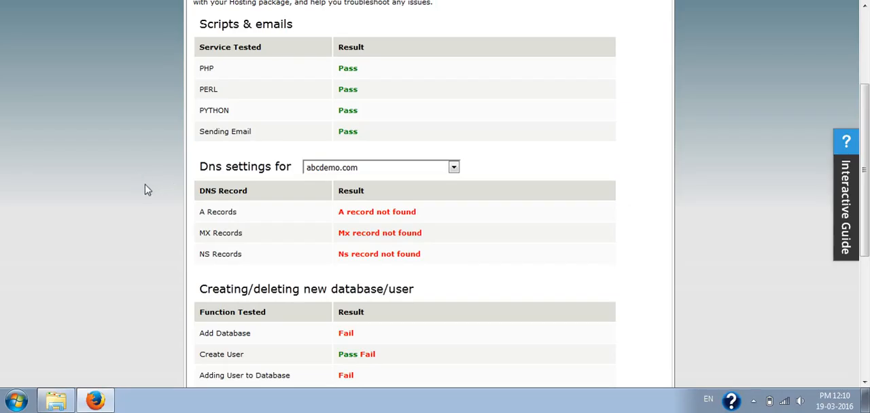
mouse_move(169, 226)
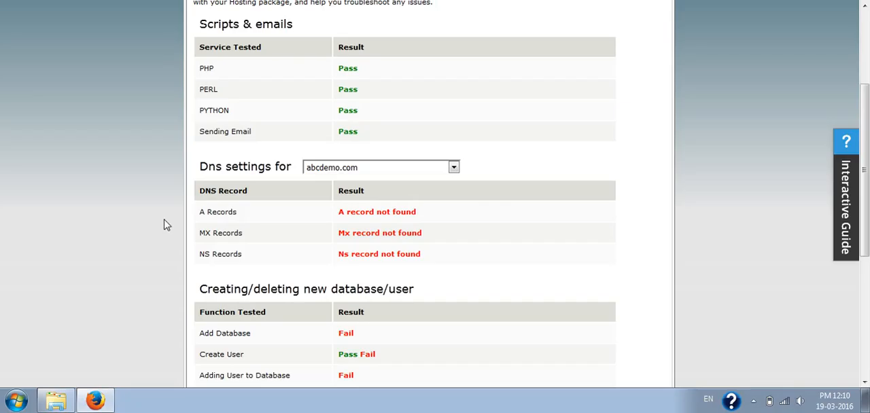
mouse_move(157, 217)
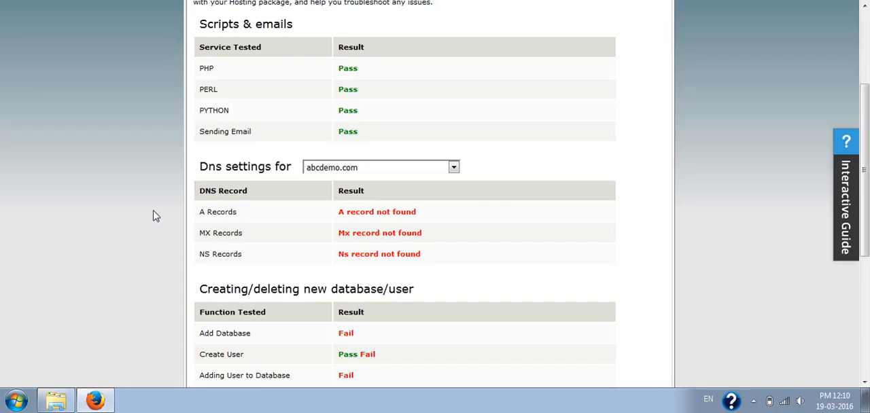
mouse_move(163, 217)
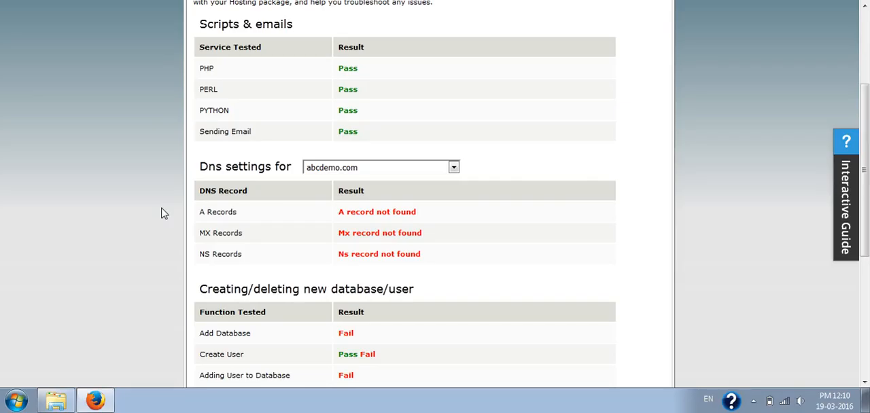
mouse_move(153, 223)
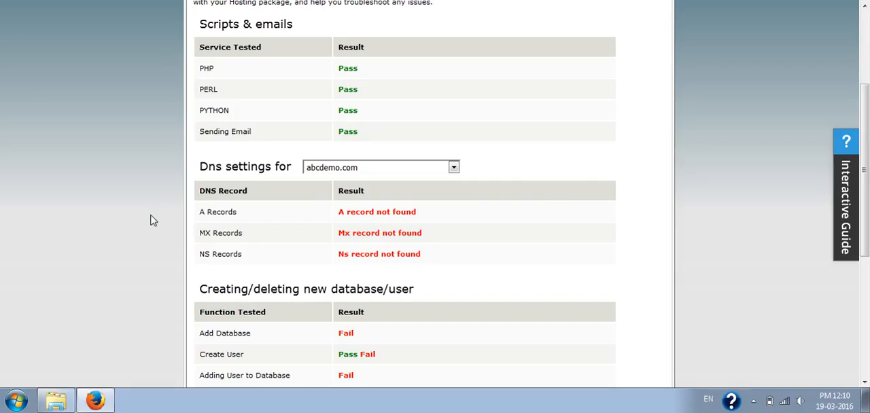
mouse_move(147, 207)
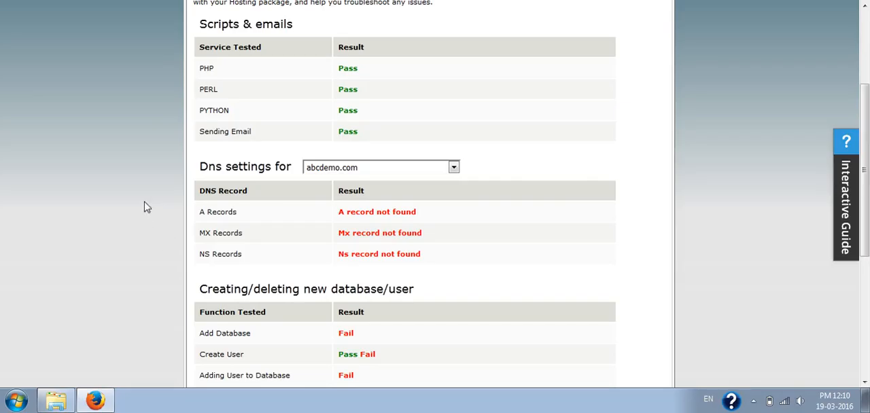
mouse_move(610, 233)
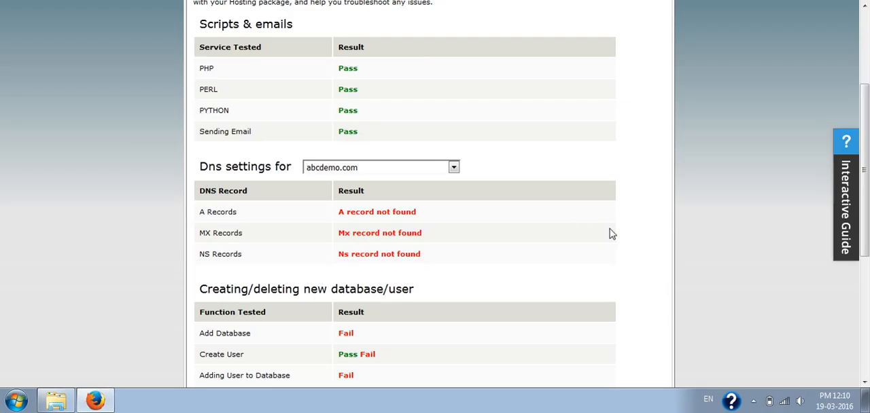
scroll("up", 3)
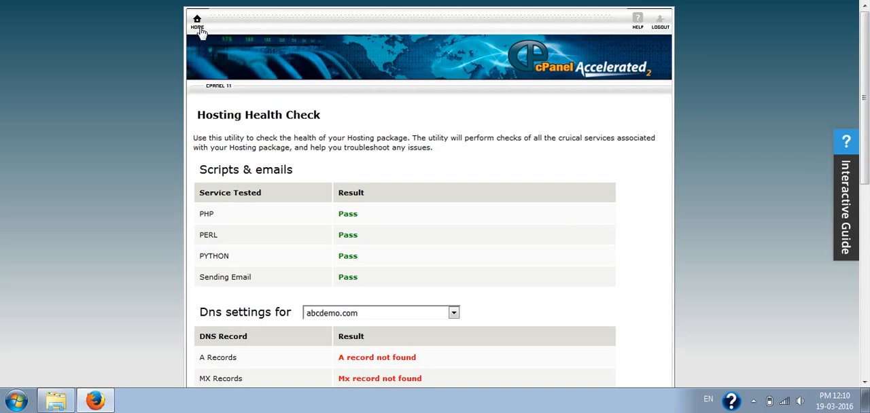
Step: Return to the cPanel home dashboard and focus the function search box
left_click(197, 22)
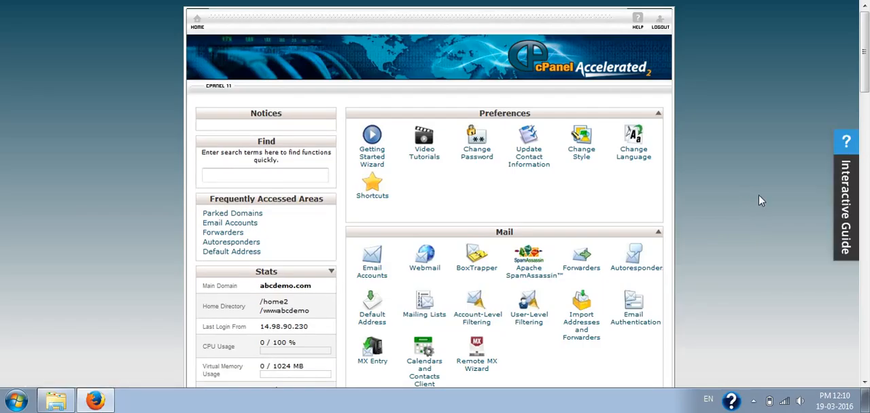
left_click(265, 175)
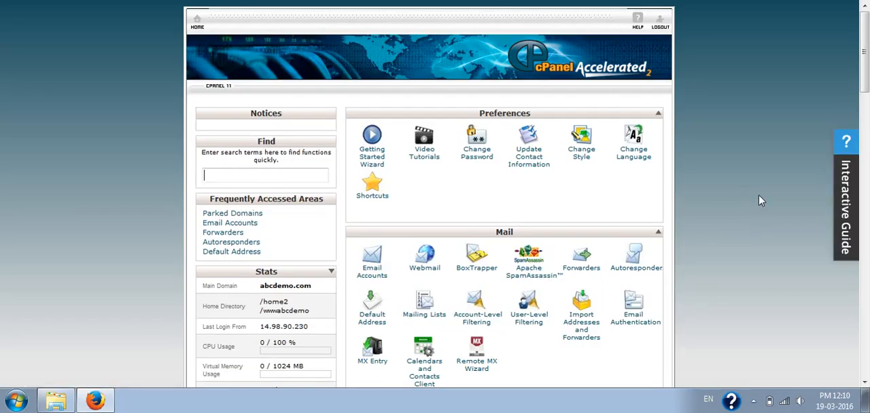
scroll("down", 3)
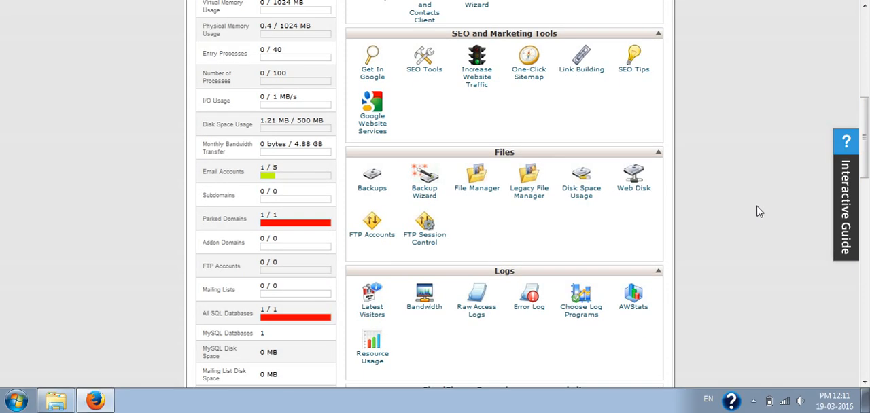
mouse_move(747, 226)
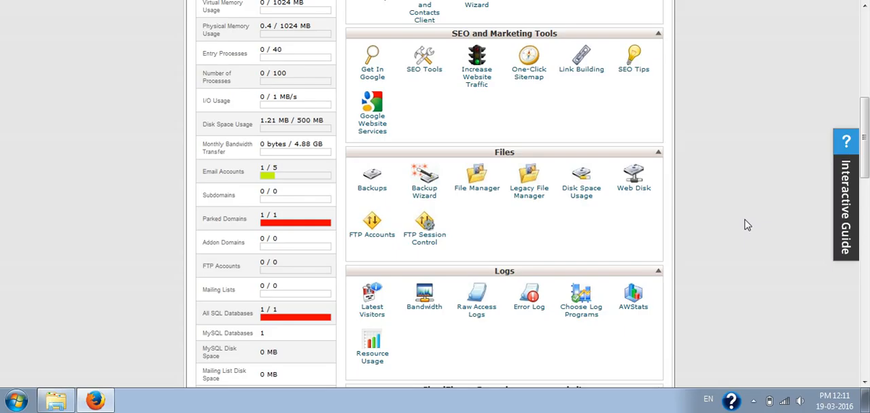
scroll("down", 3)
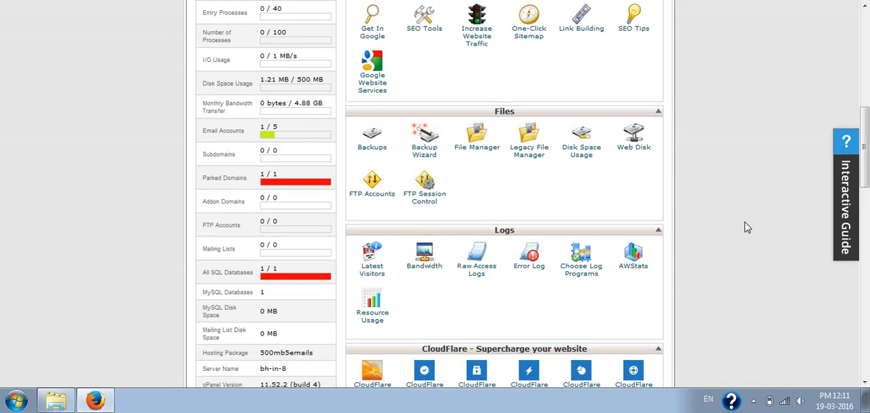
scroll("down", 3)
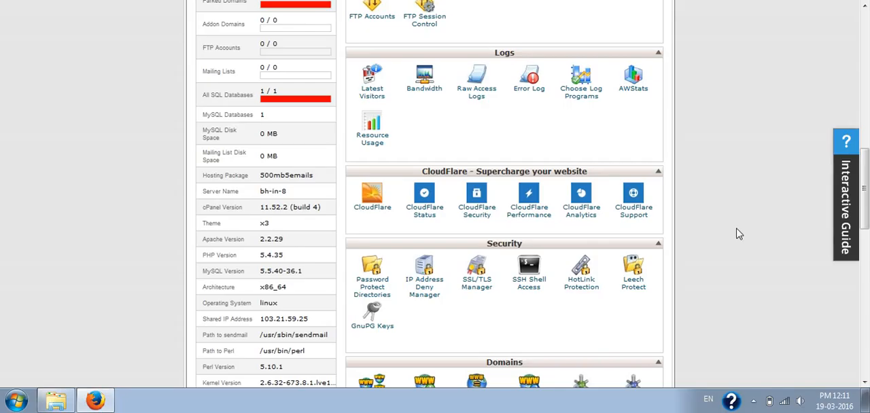
mouse_move(706, 240)
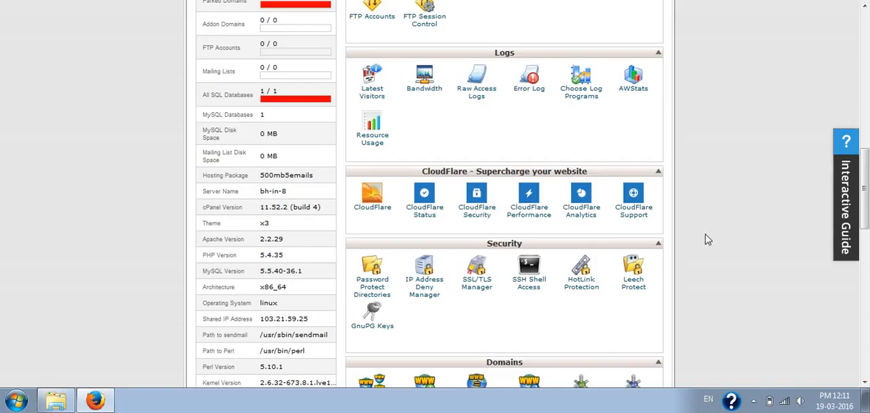
mouse_move(682, 243)
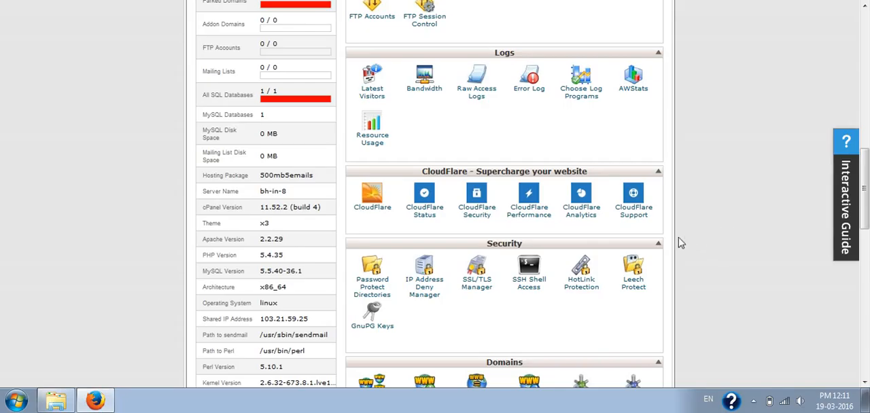
mouse_move(685, 244)
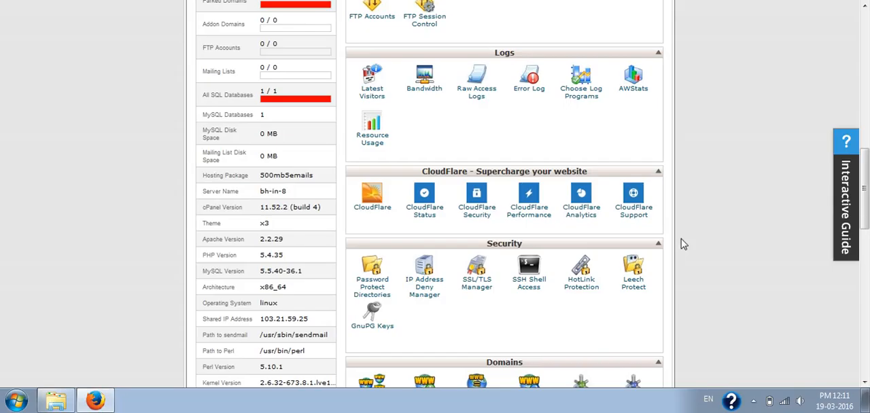
mouse_move(671, 256)
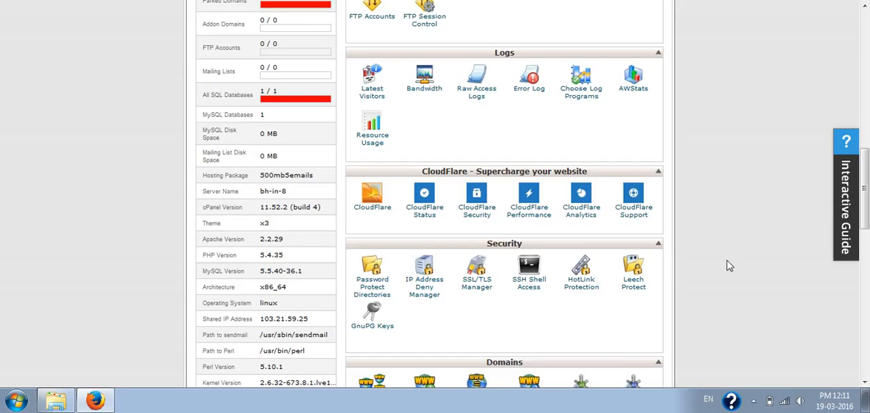
mouse_move(715, 283)
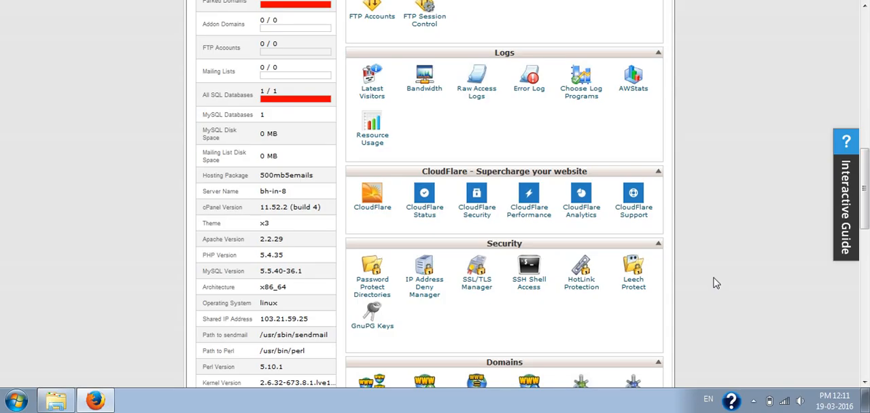
mouse_move(707, 228)
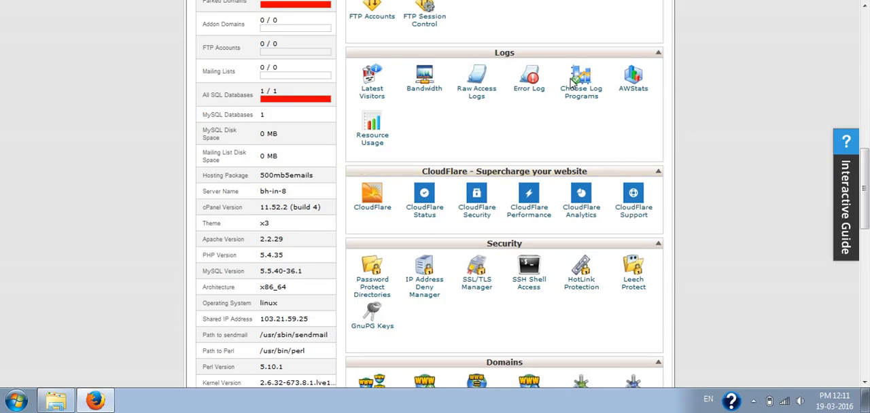
mouse_move(73, 125)
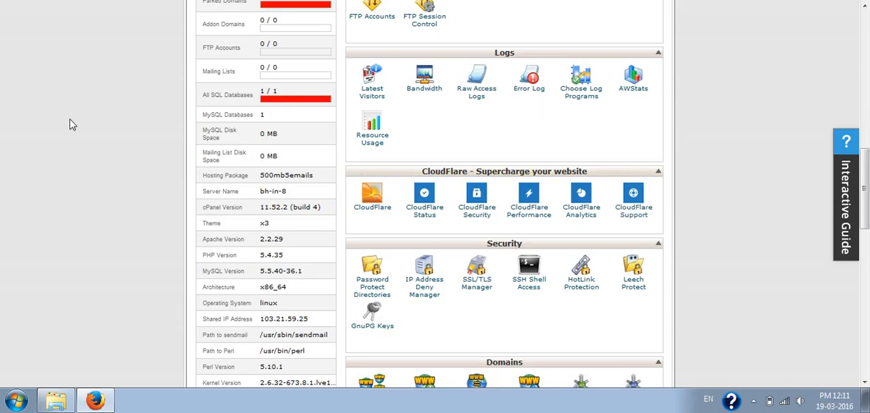
scroll("down", 3)
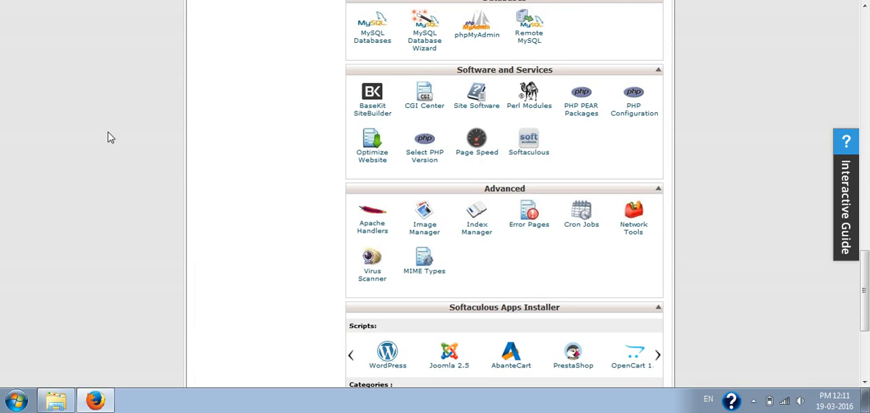
mouse_move(114, 217)
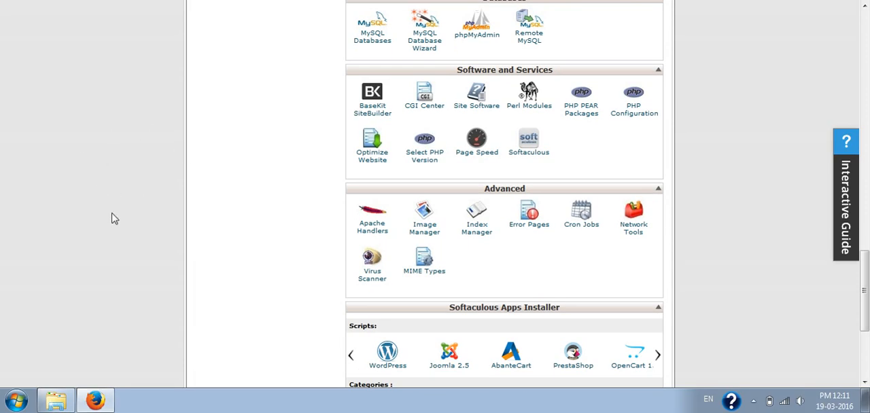
scroll("up", 3)
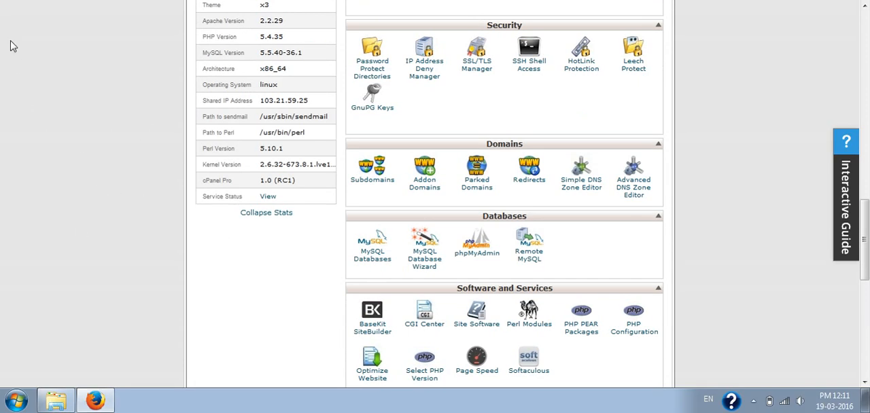